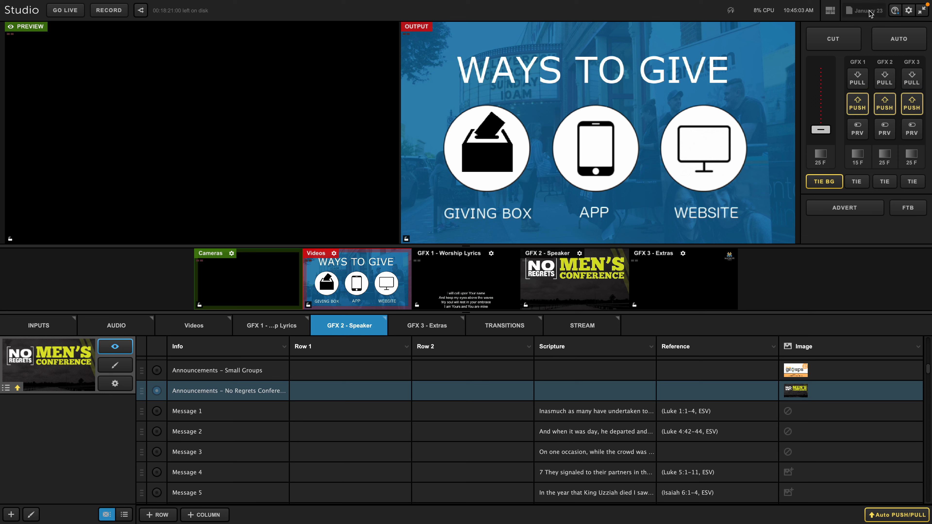
- Bring up the show file options for the January 23 show from the top-right name
{"action": "left_click", "coordinate": [868, 11]}
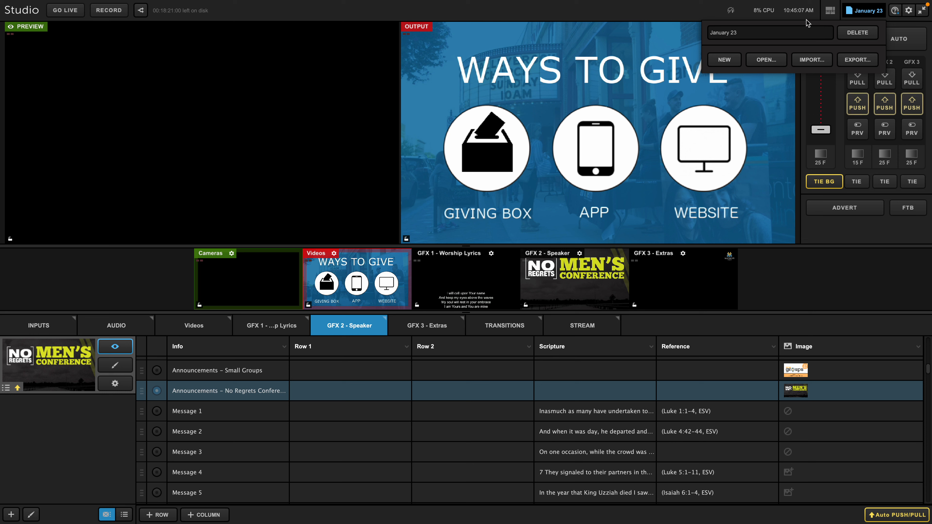
- Change the show file name to 'January 30'
{"action": "left_click", "coordinate": [769, 32]}
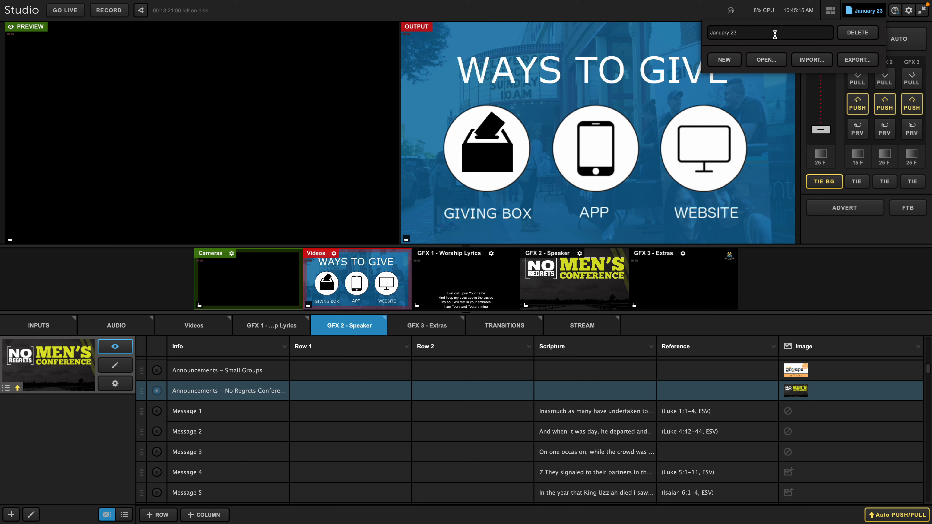
{"action": "type", "text": "January 30"}
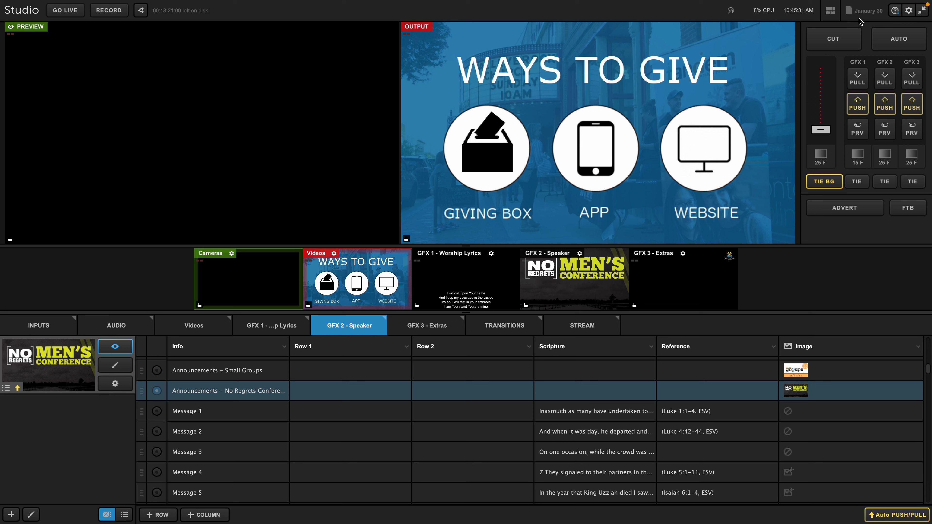
{"action": "mouse_move", "coordinate": [452, 397]}
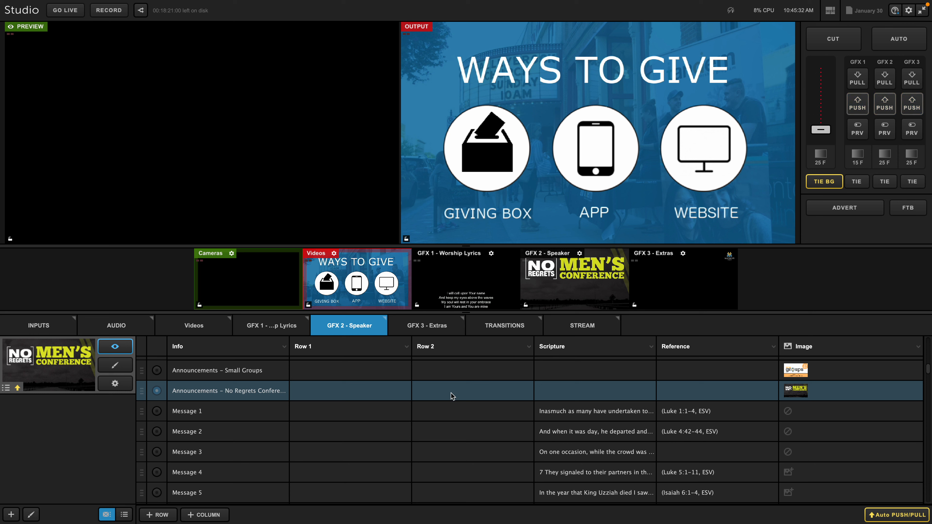